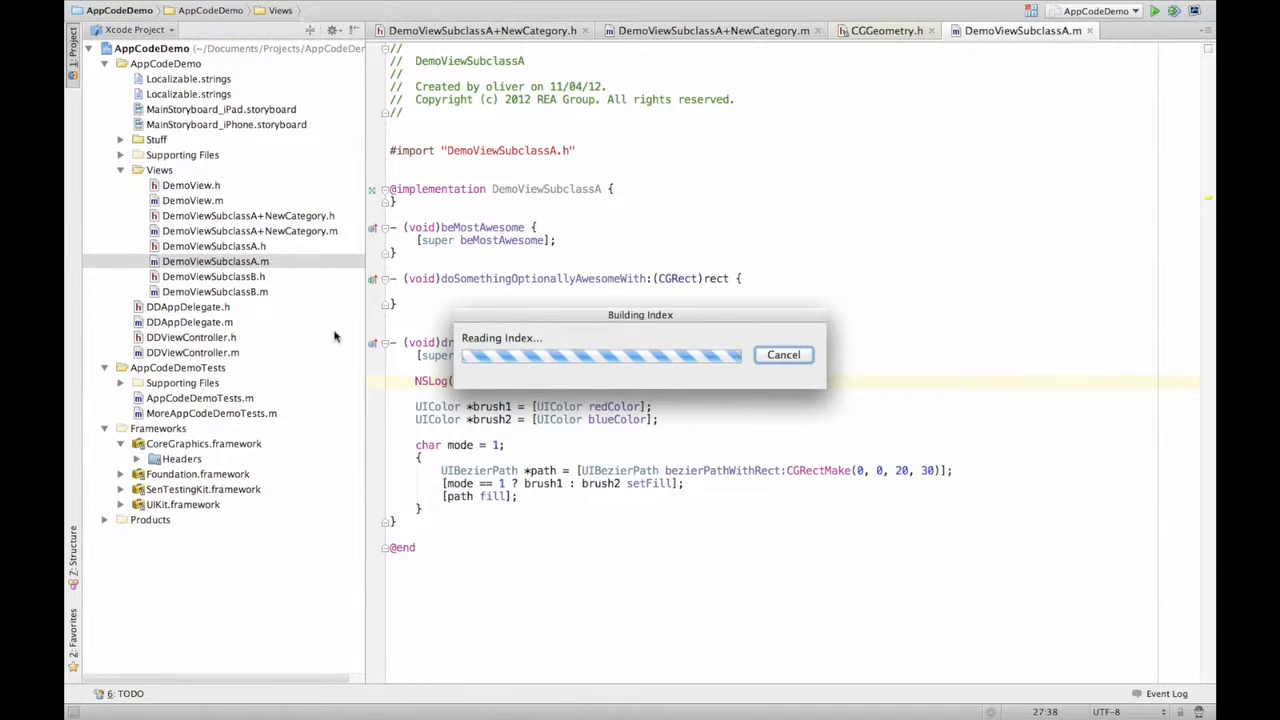
{"action": "mouse_move", "coordinate": [294, 384]}
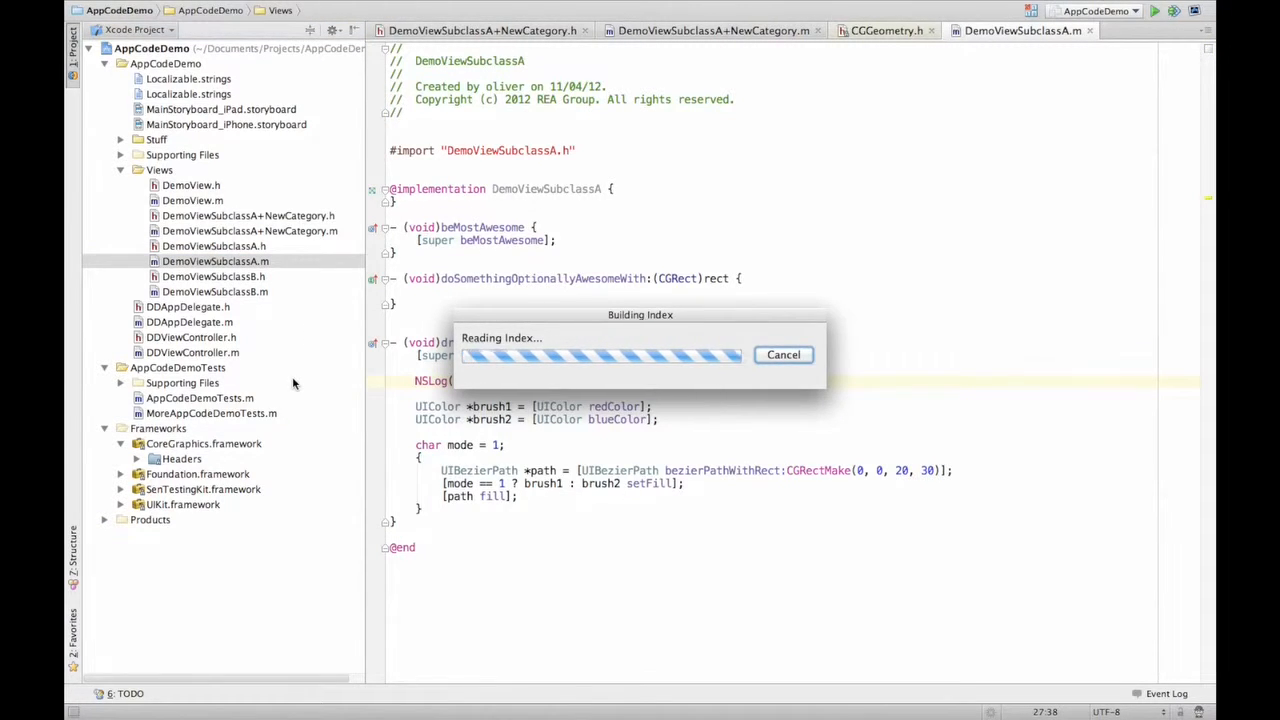
{"action": "mouse_move", "coordinate": [238, 360]}
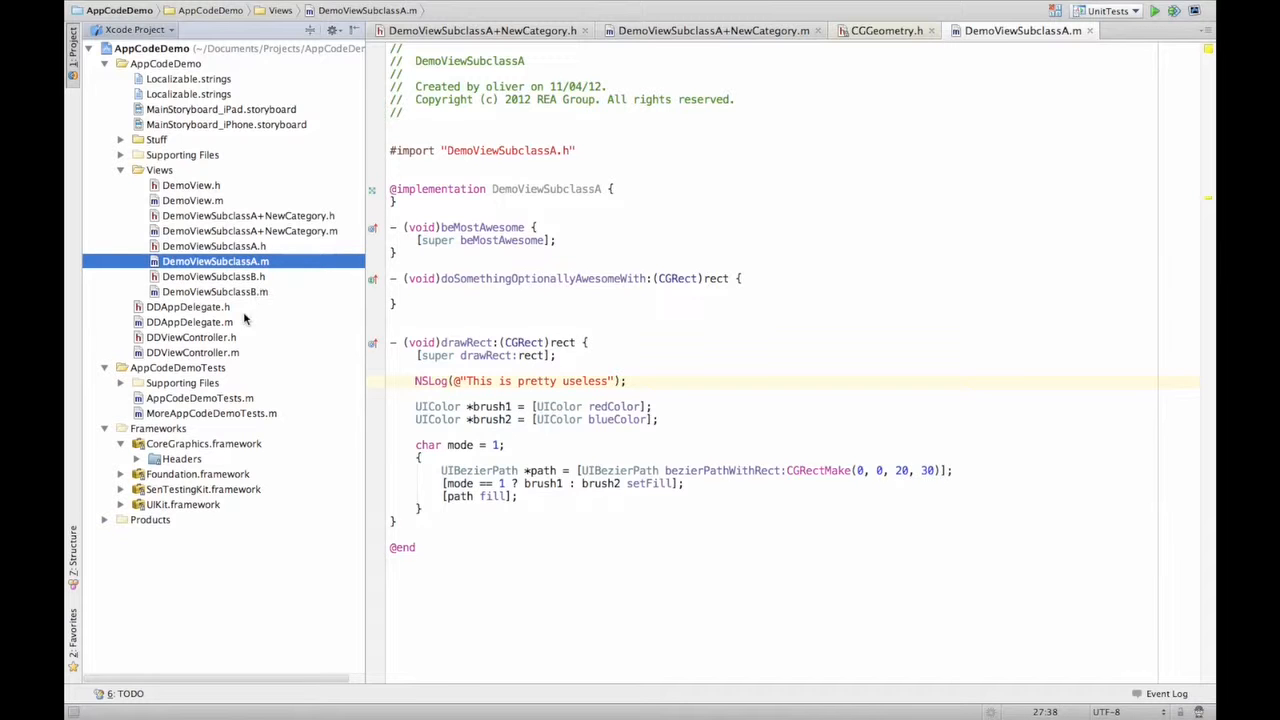
{"action": "mouse_move", "coordinate": [256, 414]}
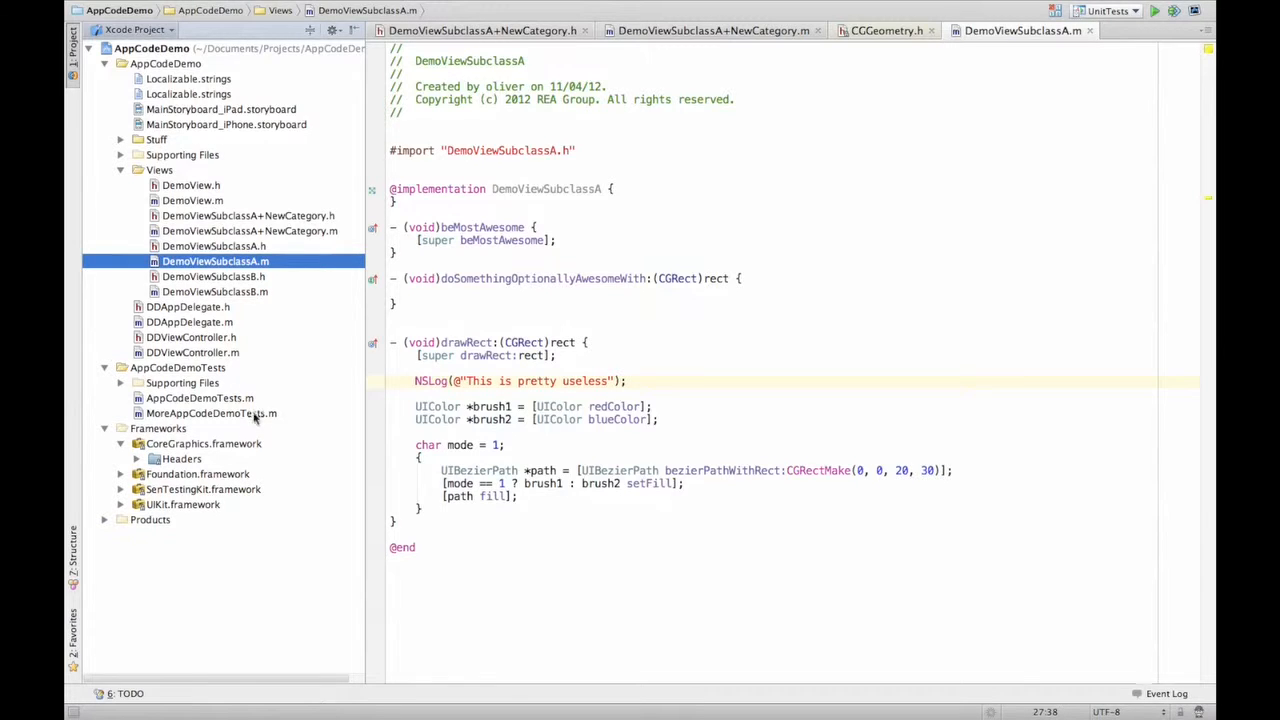
With MoreAppCodeDemoTests.m opened, build and run the UnitTests configuration in the simulator
{"action": "left_click", "coordinate": [212, 412]}
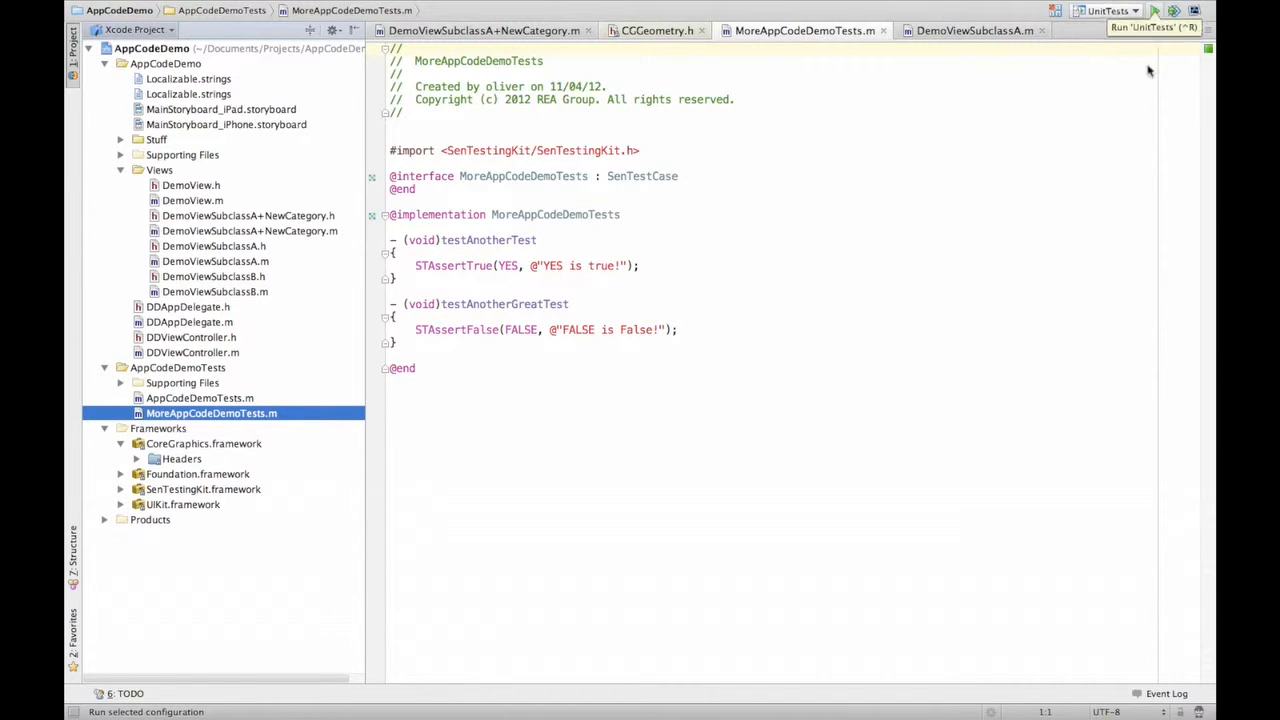
{"action": "left_click", "coordinate": [1152, 12]}
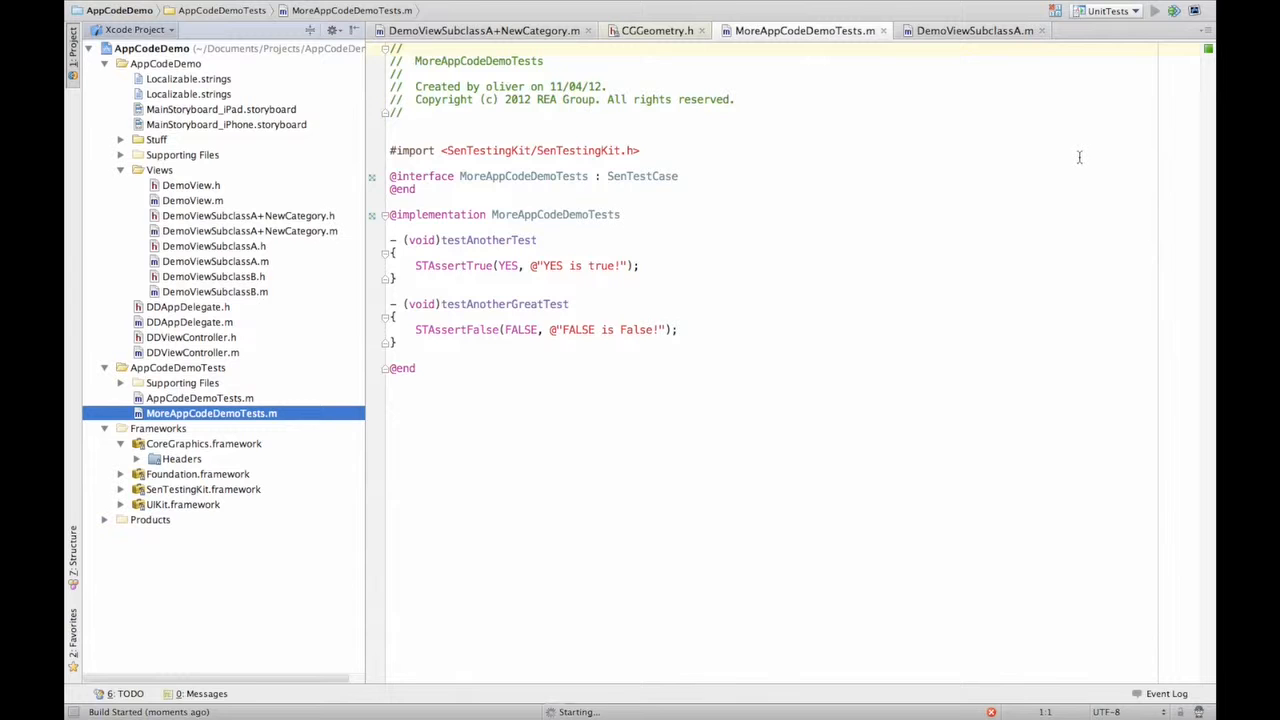